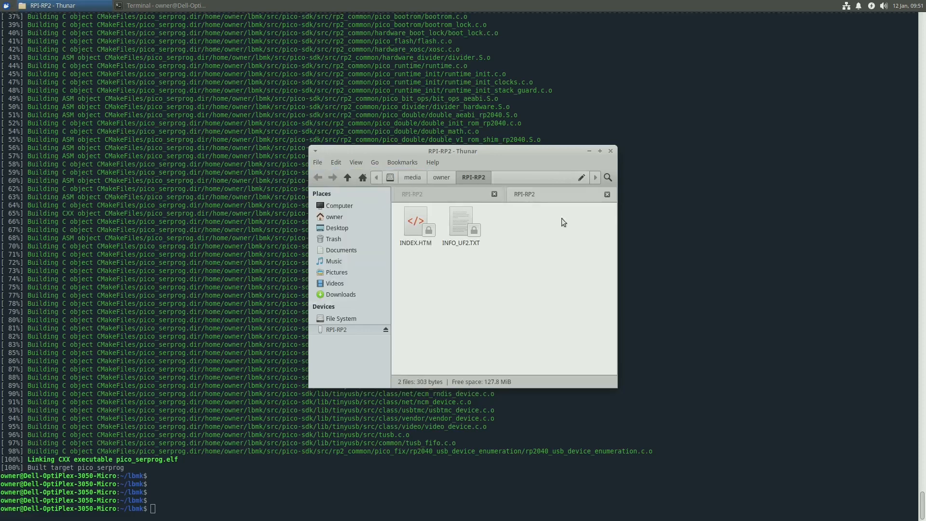
- Navigate Home > lbmk > bin > serprog_pico and bring up actions for serprog_pico.uf2
left_click(334, 216)
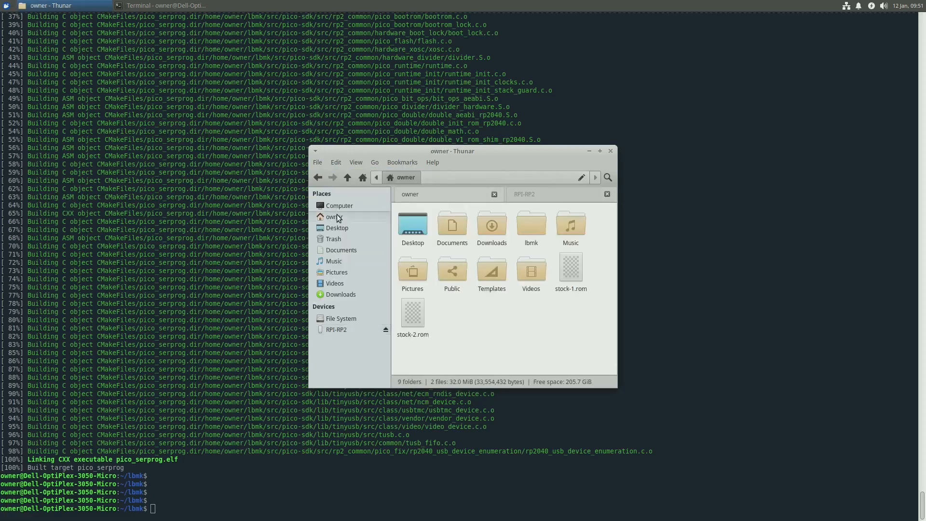
double_click(530, 229)
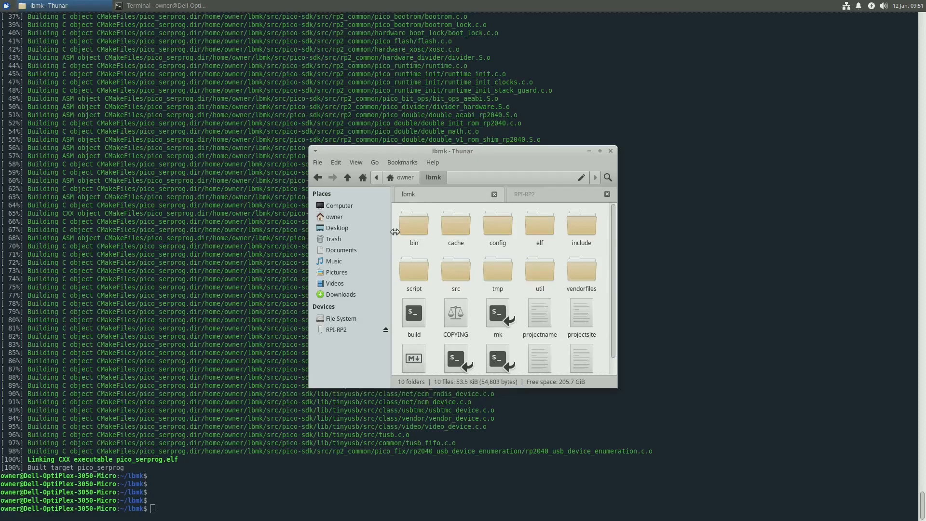
double_click(414, 225)
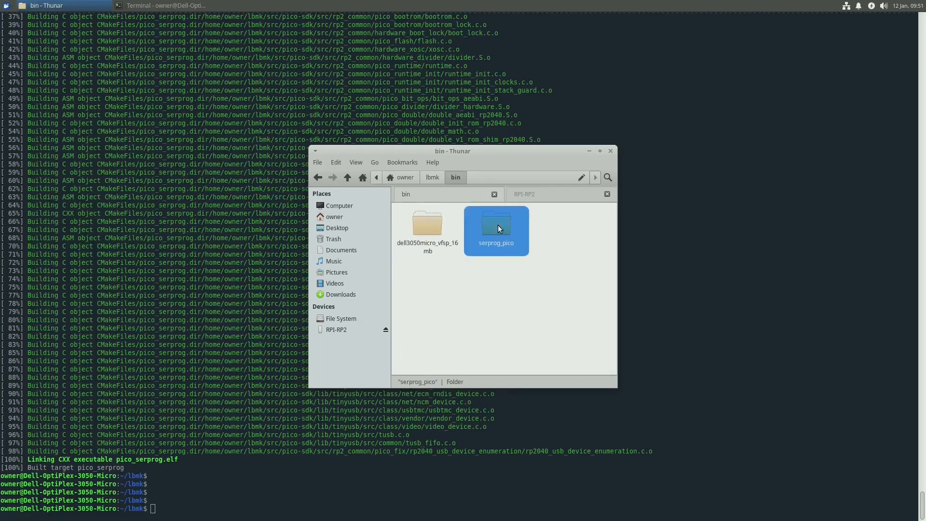
double_click(496, 226)
type("pico")
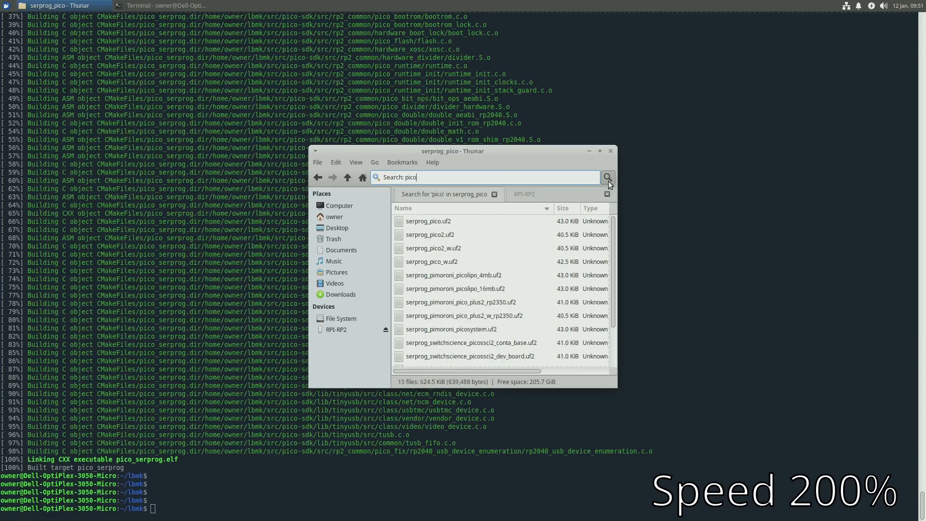
mouse_move(447, 225)
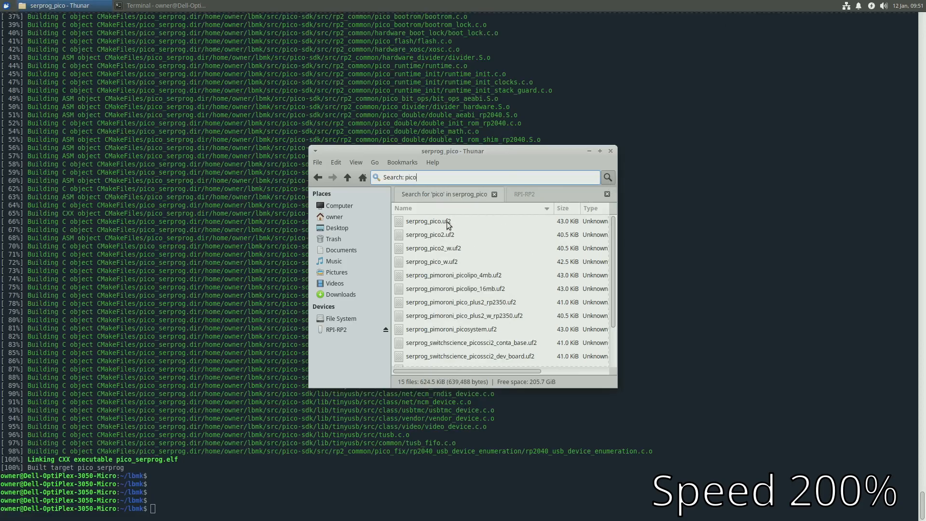
right_click(428, 221)
type("ls /dev/ttyACM*")
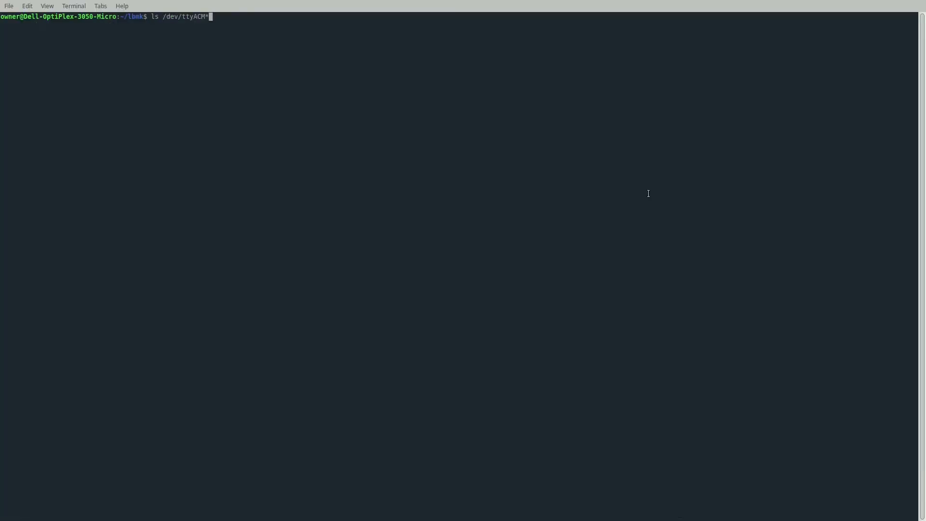
- List /dev/ttyACM* showing /dev/ttyACM0, then begin changing into elf/flashprog
key("Return")
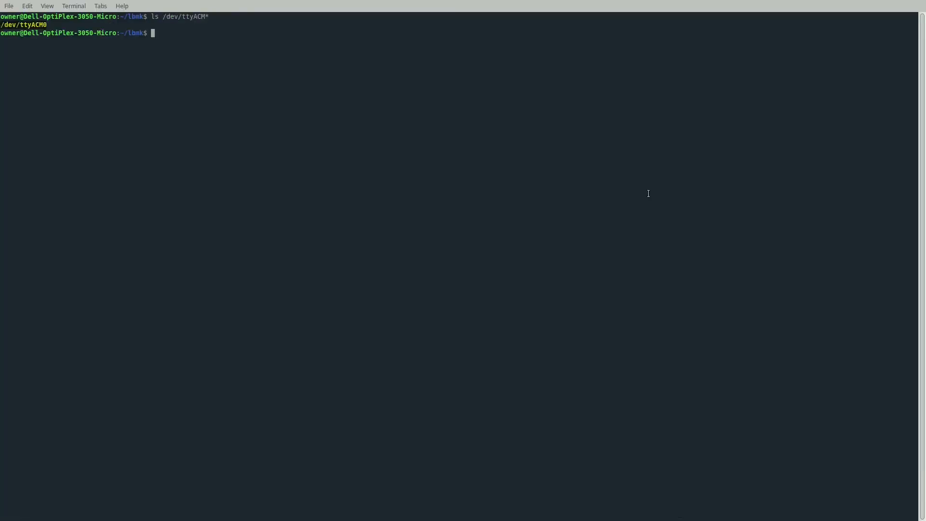
type("cd elf/flashprog/")
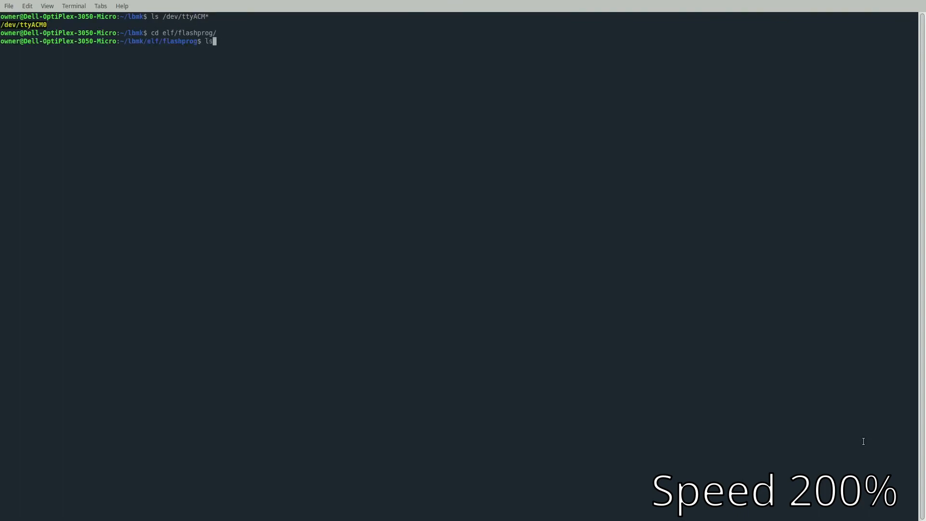
- Run sudo ./flashprog -p serprog:dev=/dev/ttyACM0,spispeed=16M -r stock1.rom, which asks for a chip name
type("sudo ./fla")
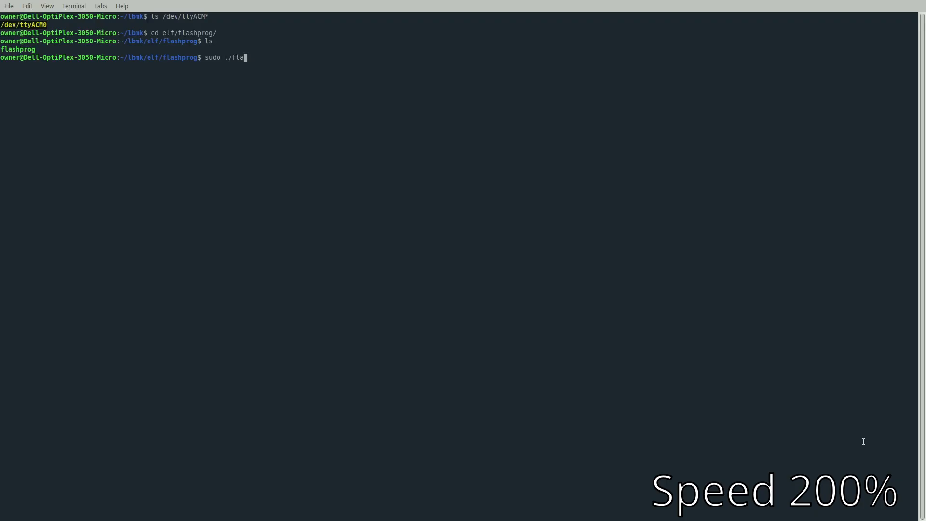
type("shprog -p")
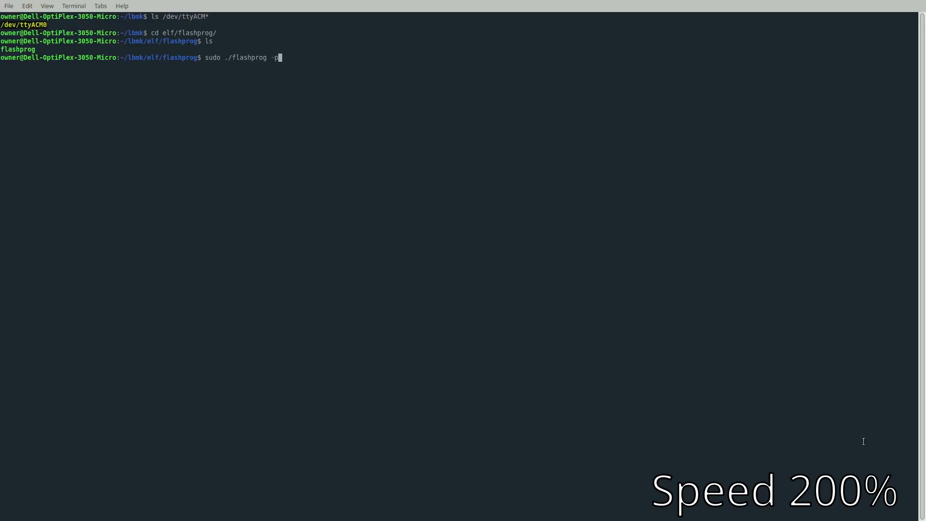
type("s")
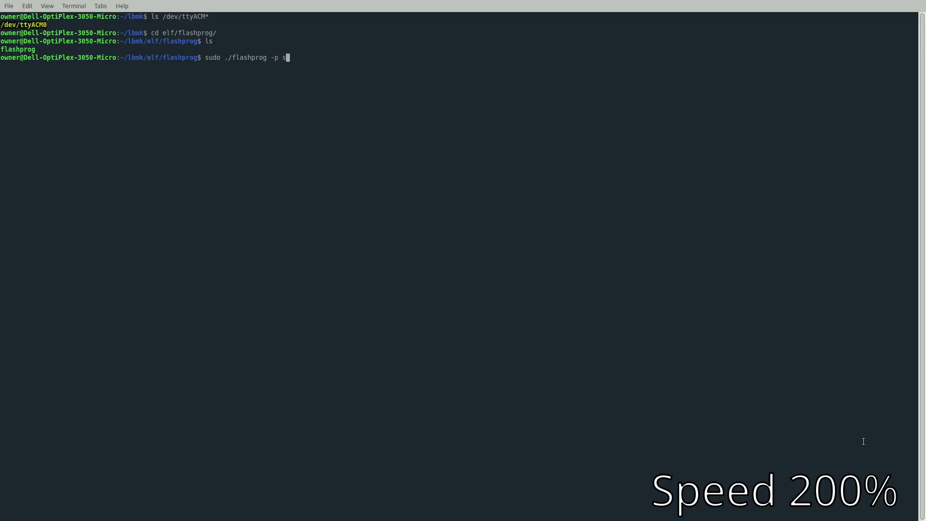
type("erprog:")
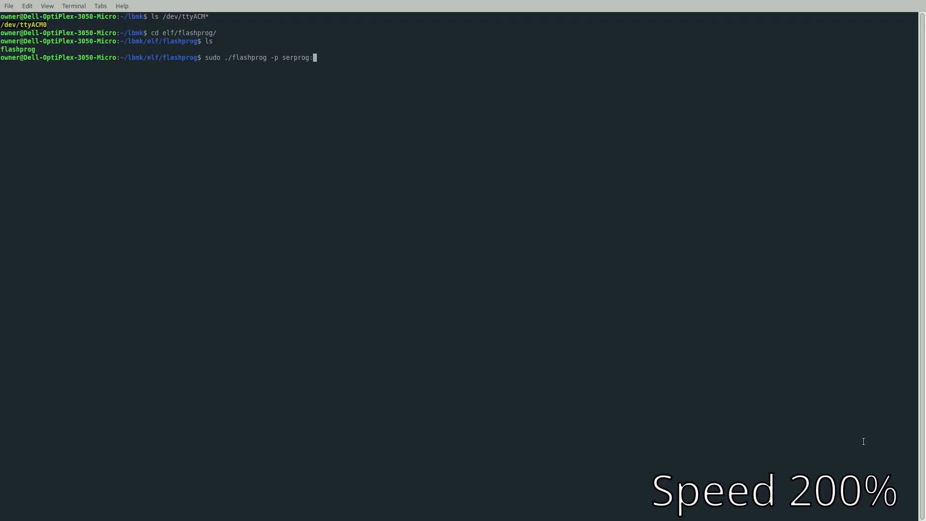
type("dev=")
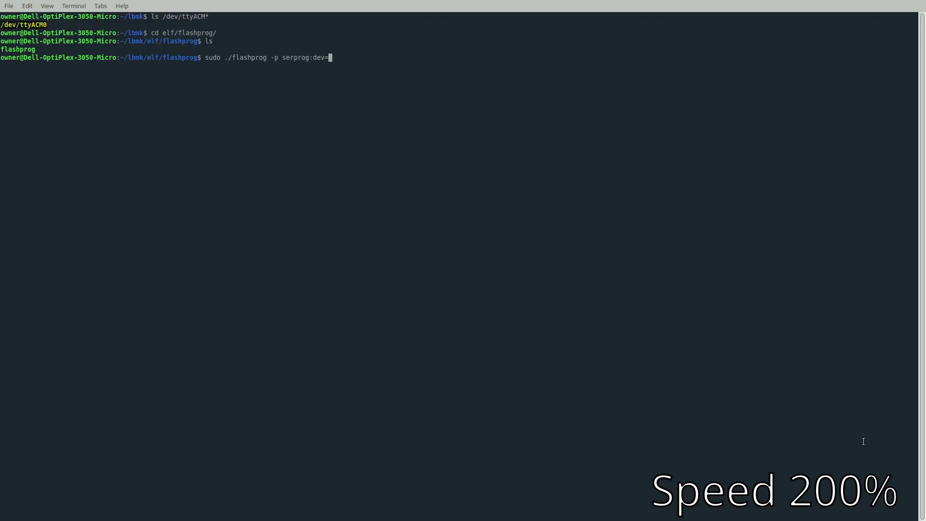
type("/dev/tty")
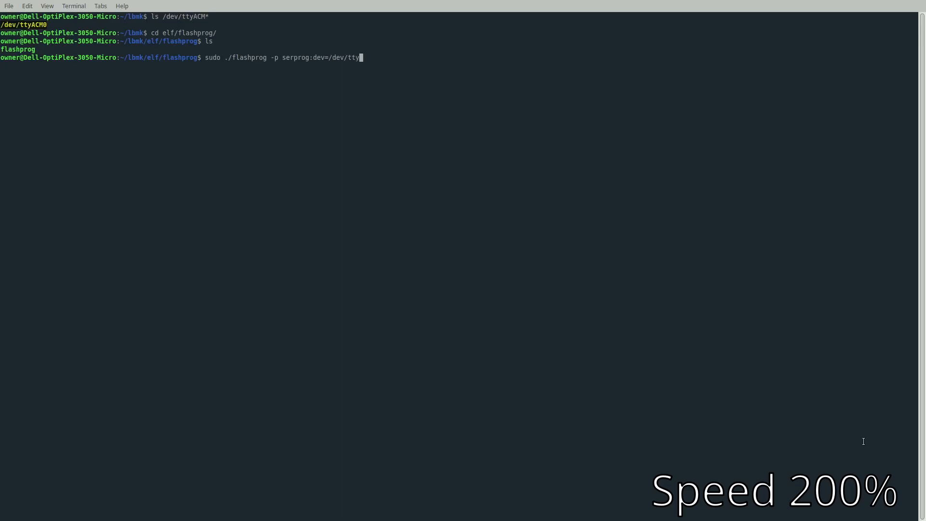
type("ACM")
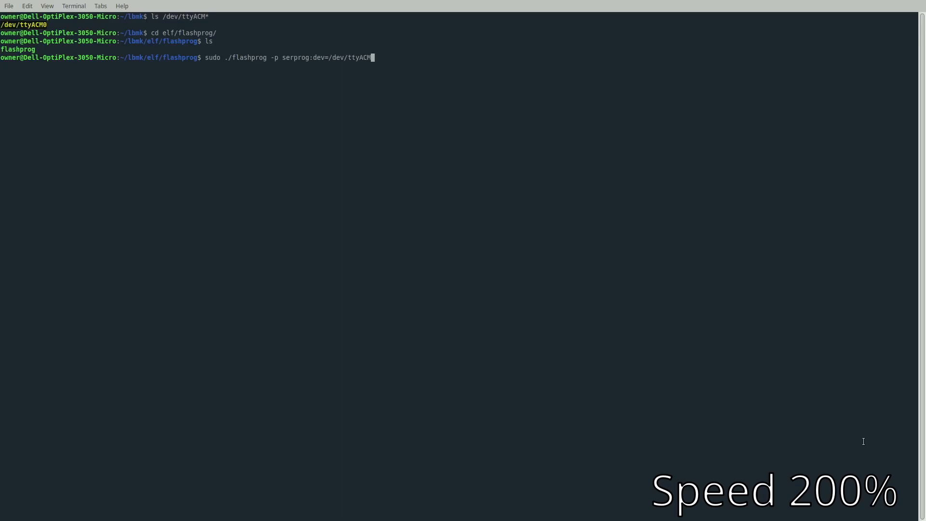
type(",spispeed=16M -")
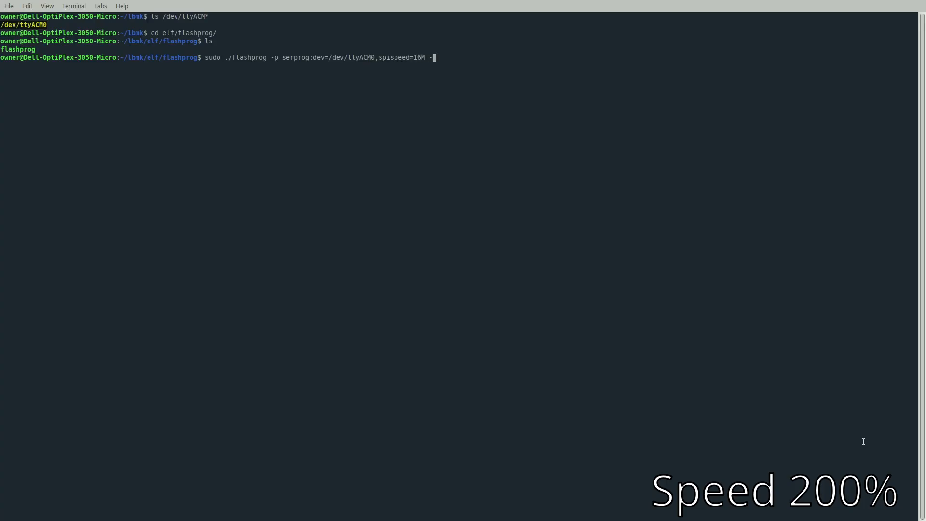
type("r")
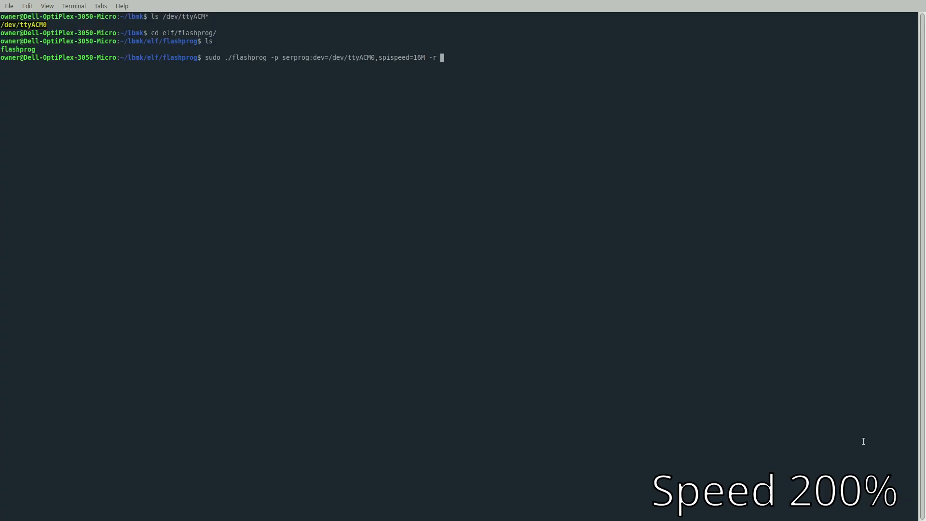
type("stoc")
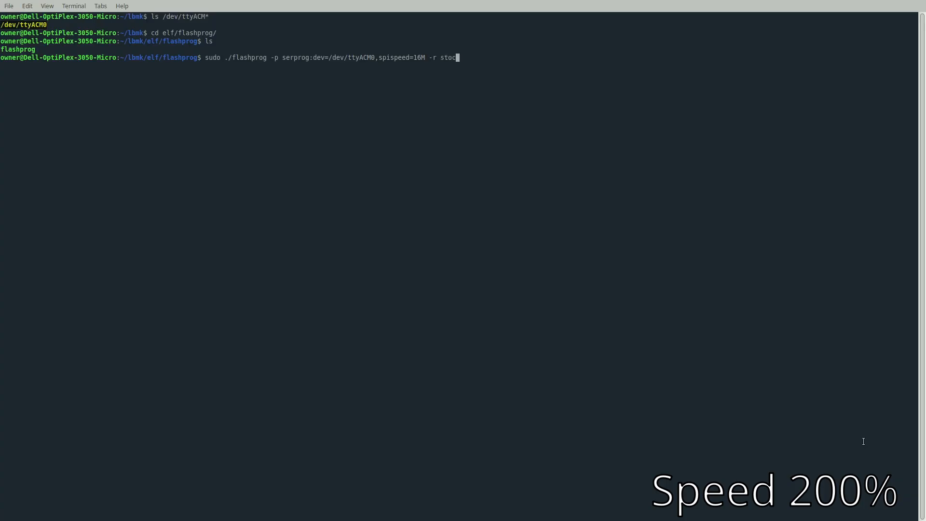
key("Return")
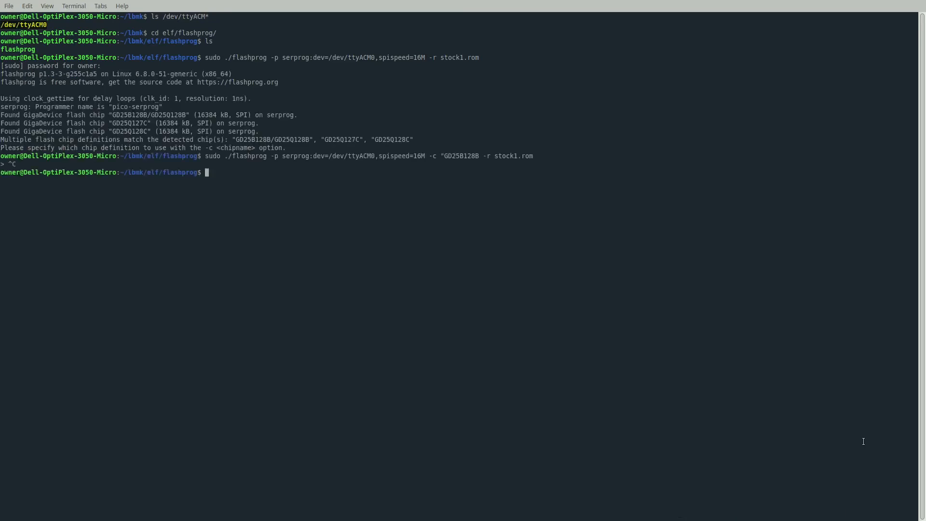
- Rerun the read with -c "GD25B128B/GD25Q128B" into stock1.rom, then again into stock2.rom
key("Up")
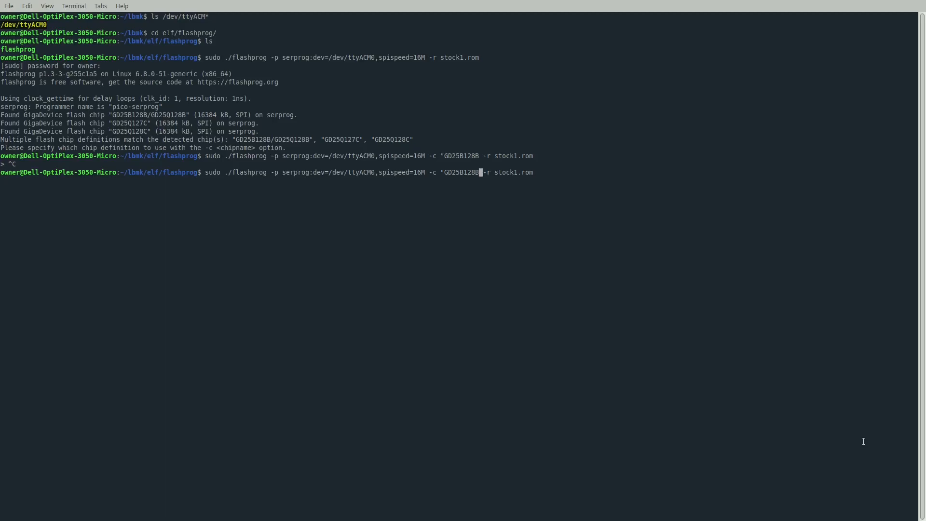
type("/")
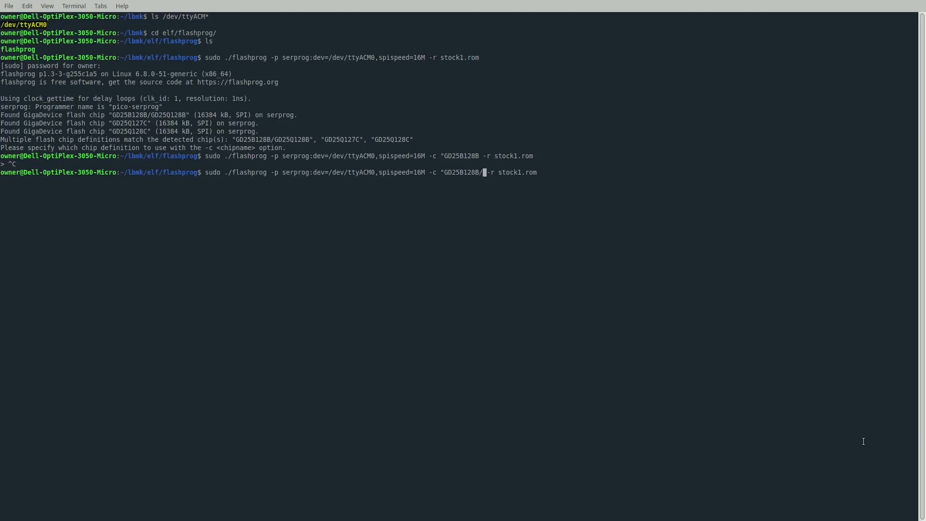
type("GD")
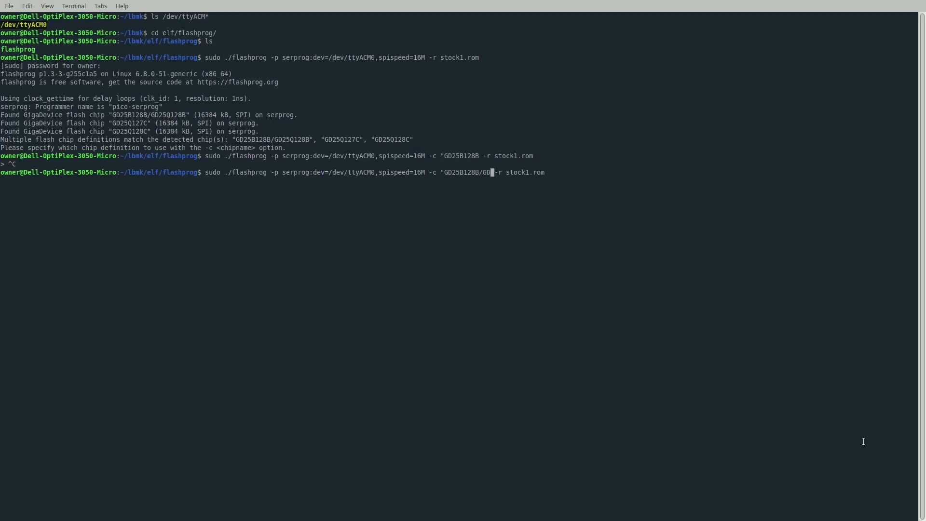
type("25Q")
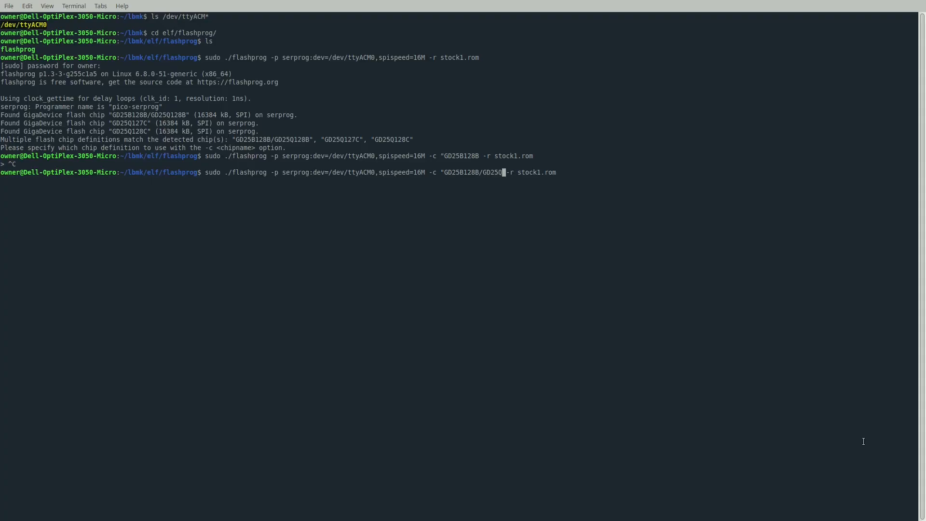
type("8B\"")
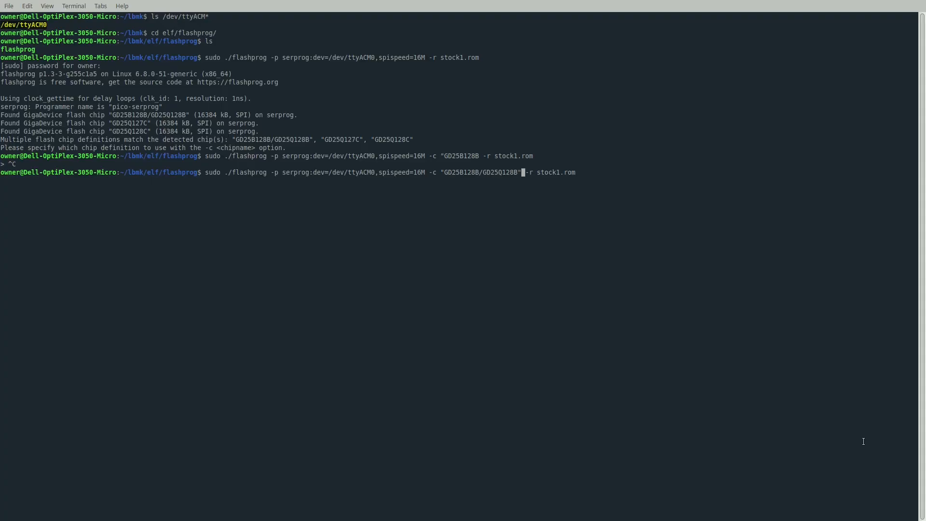
key("Return")
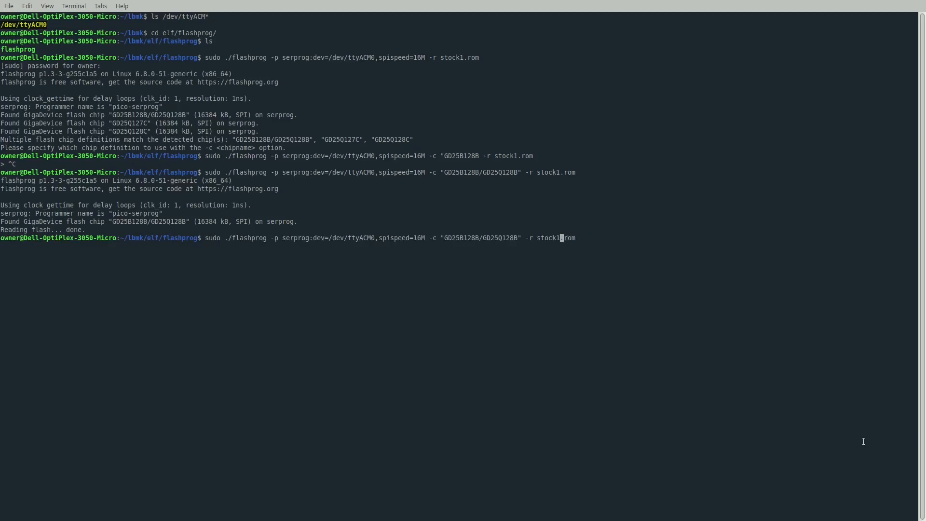
type("2")
key("Return")
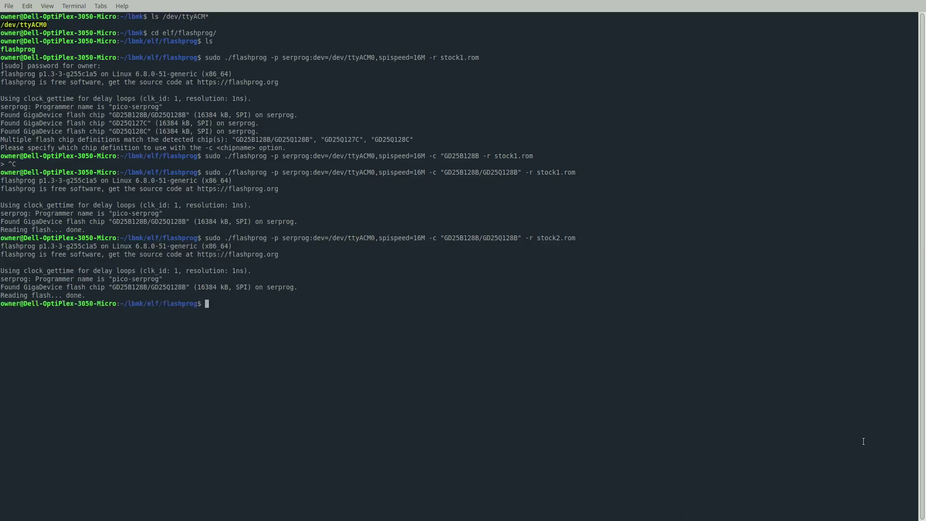
- Run diff stock1.rom stock2.rom, which reports no differences
type("d")
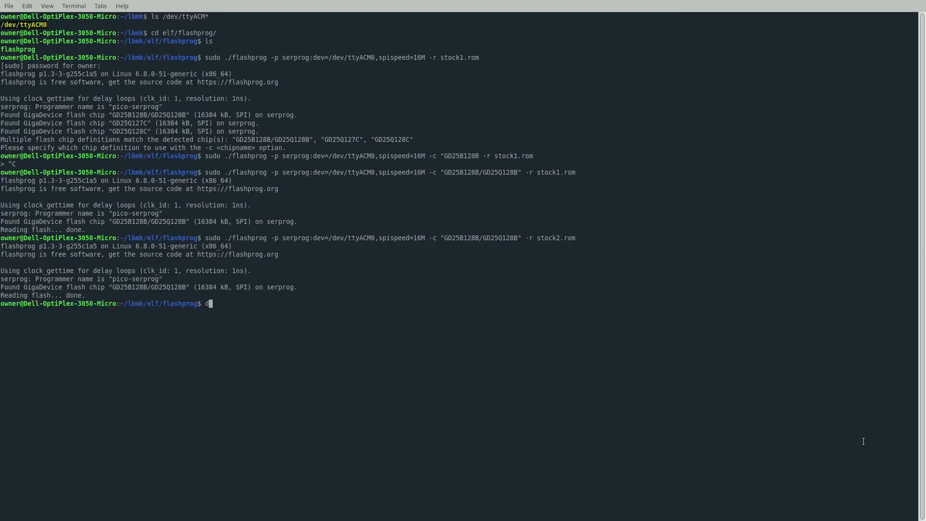
type("iff s")
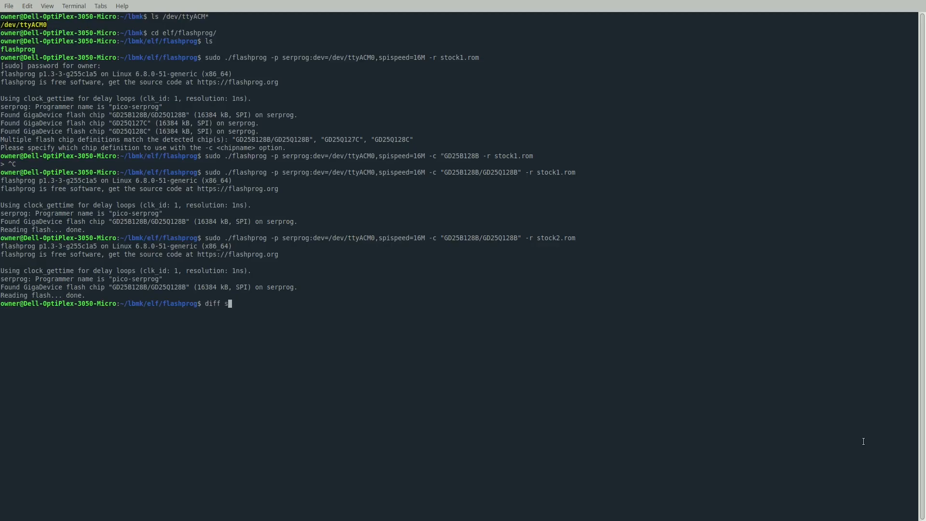
type("tock1.rom")
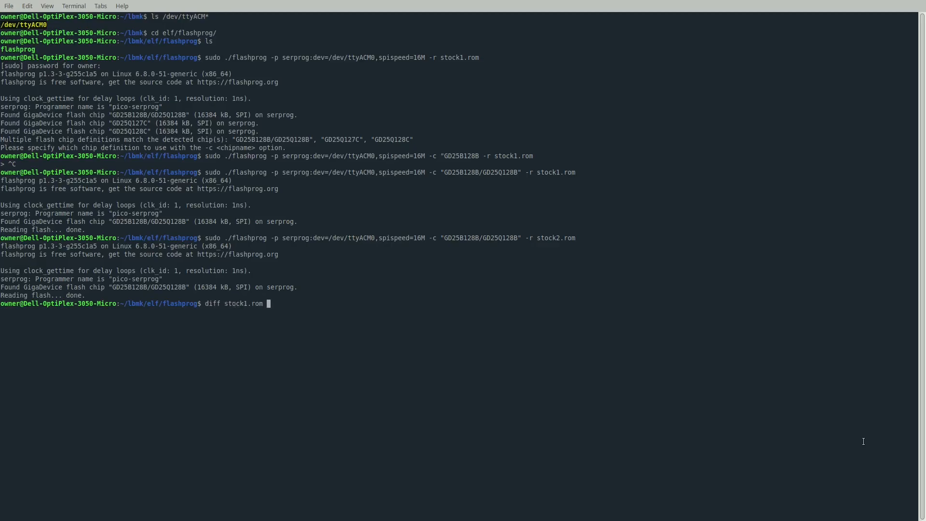
type("st")
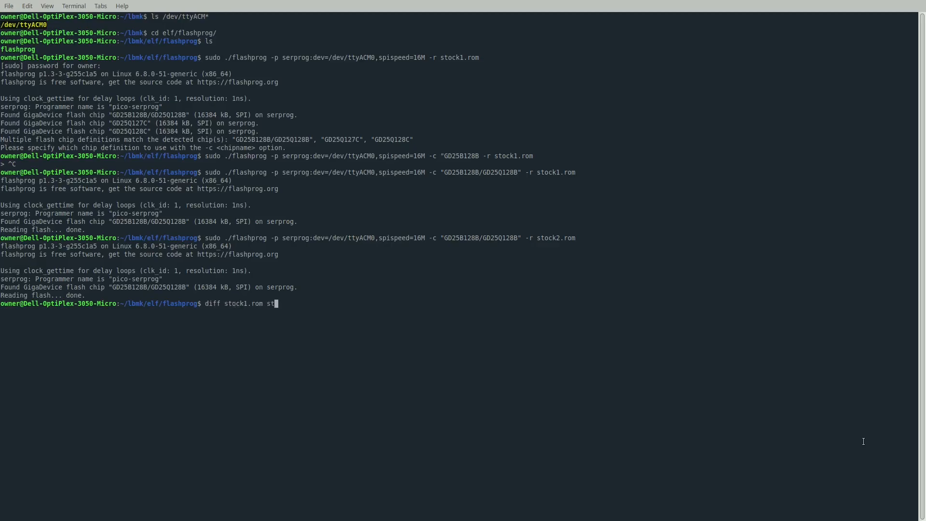
type("ock2.rom")
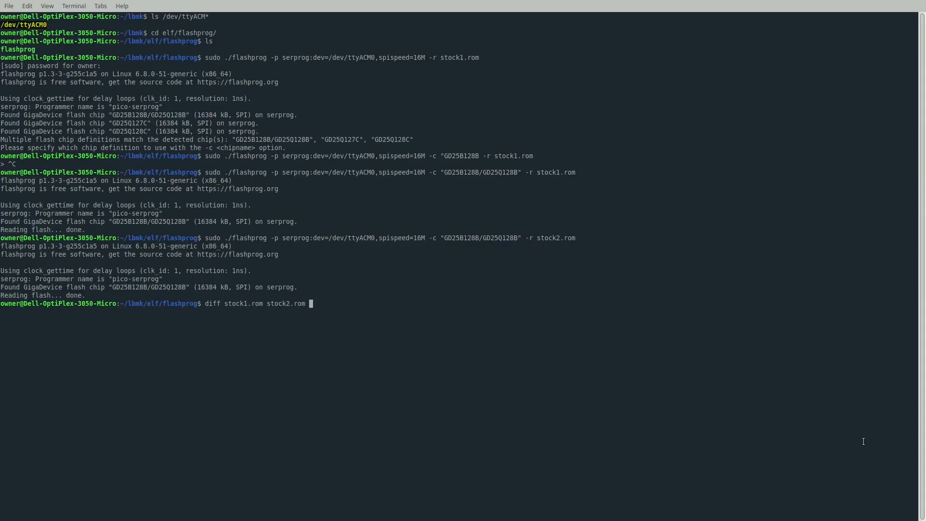
key("Return")
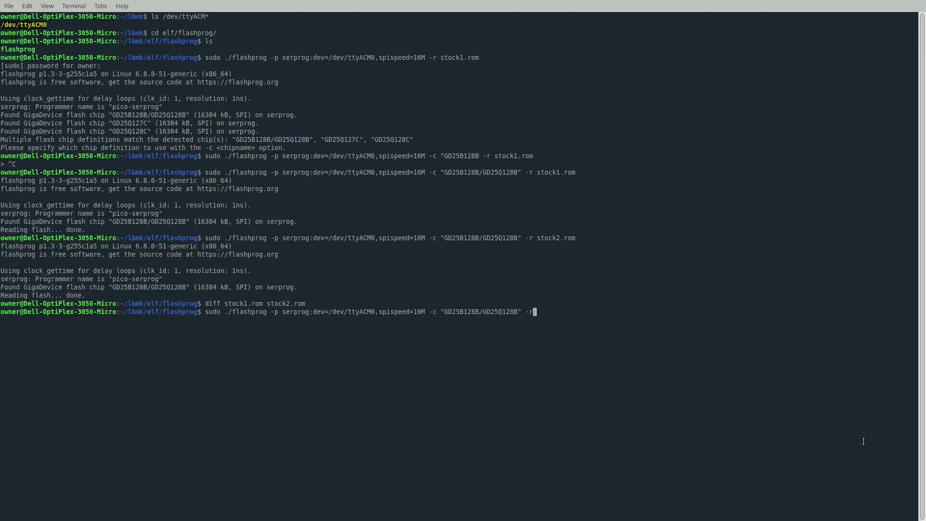
- Compose the flashprog -w command pointing at ../../bin/dell3050micro_vfsp_16mb/seagrub_dell3050micro_vfsp_16mb_libgfxinit_corebootfb_usqwerty.rom, unrun
type("w")
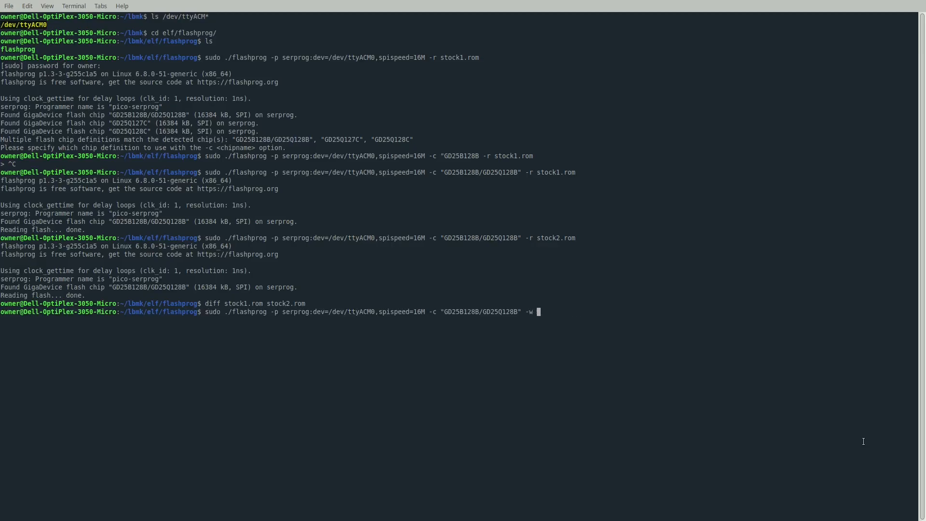
type("../..")
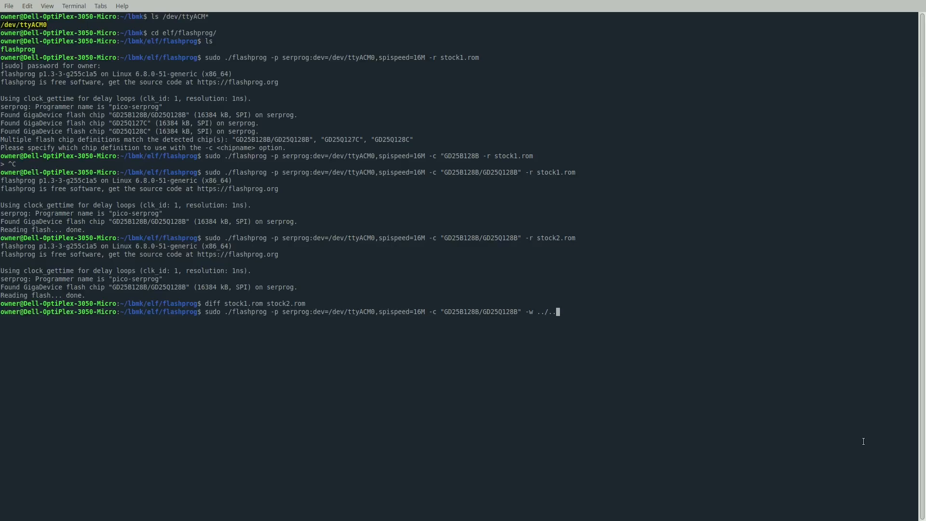
type("/bo")
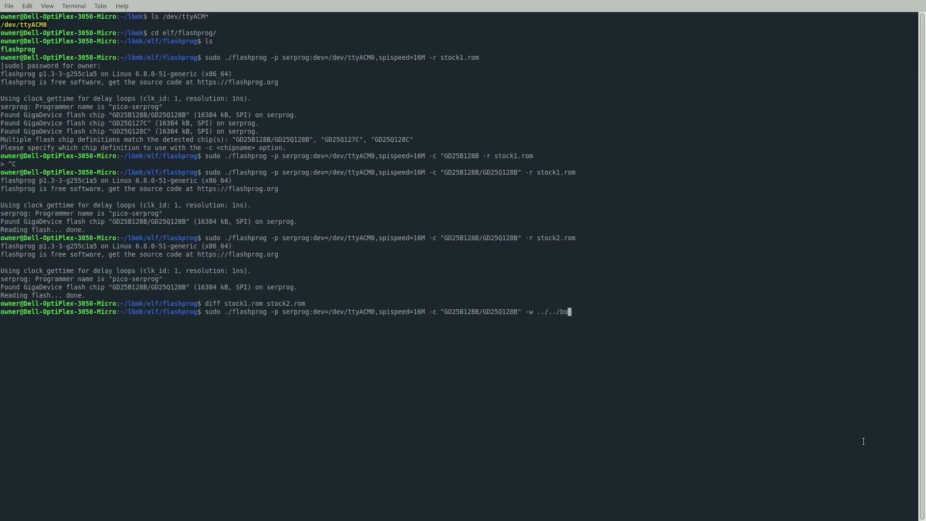
type("in/dell3050micro_vfsp_16mb/")
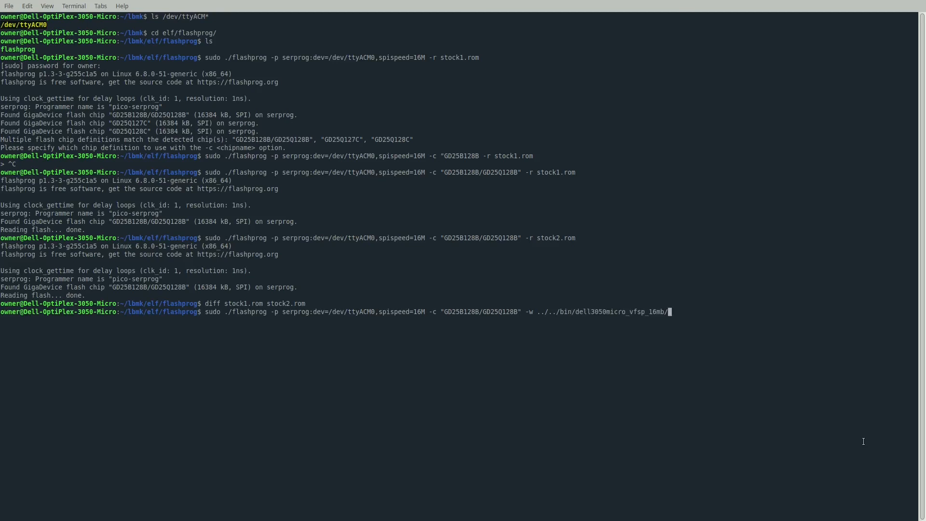
type("se")
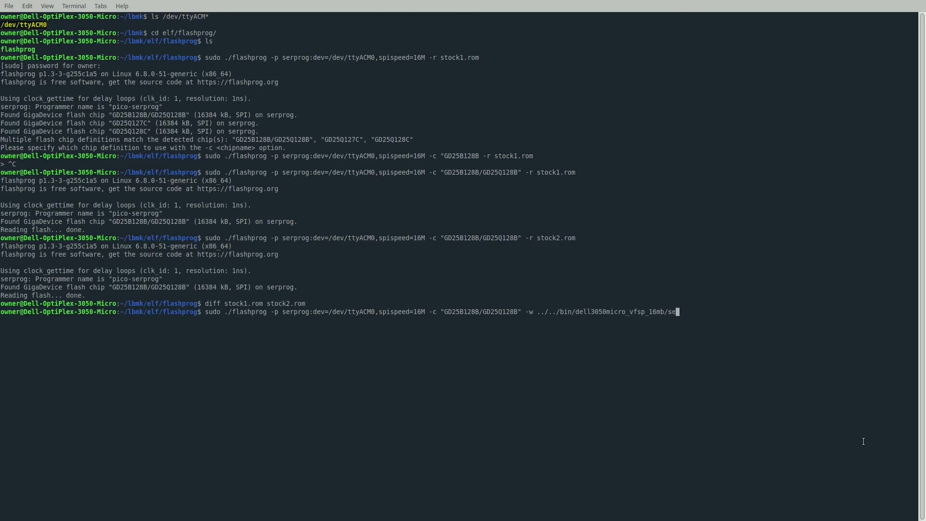
type("a")
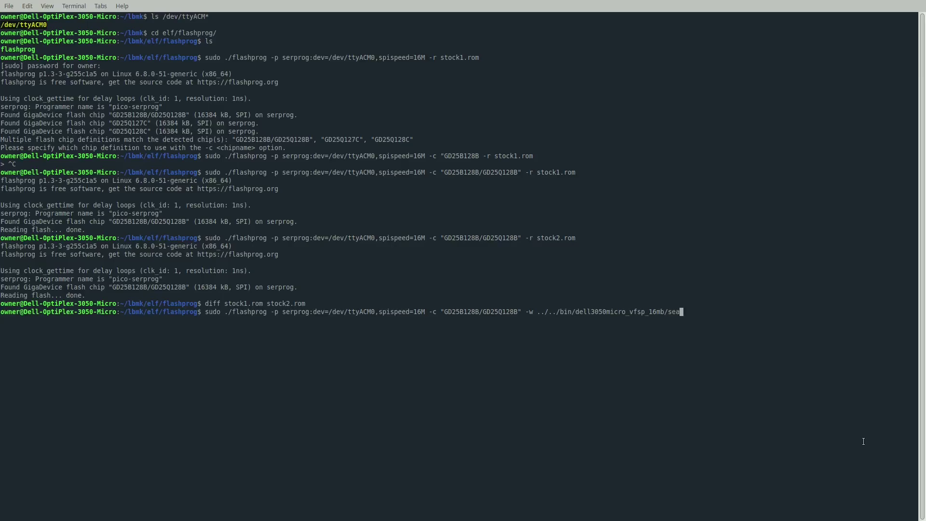
type("seagrub_dell3050micro_vfsp_16mb_libgfxinit")
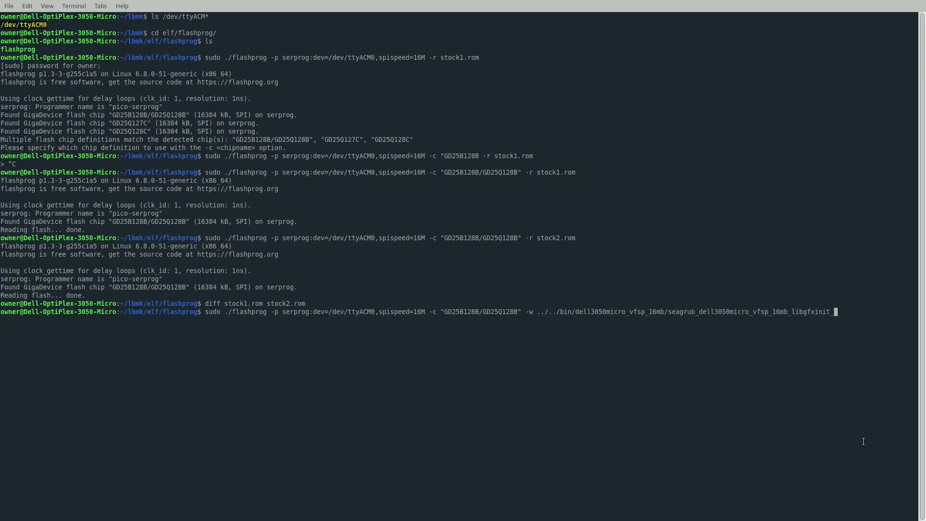
type("_us")
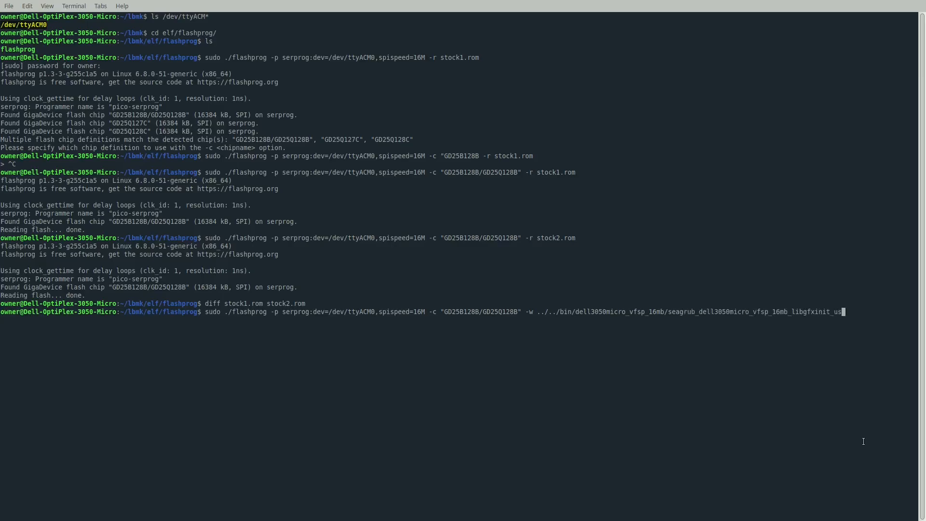
type("corebootfb_")
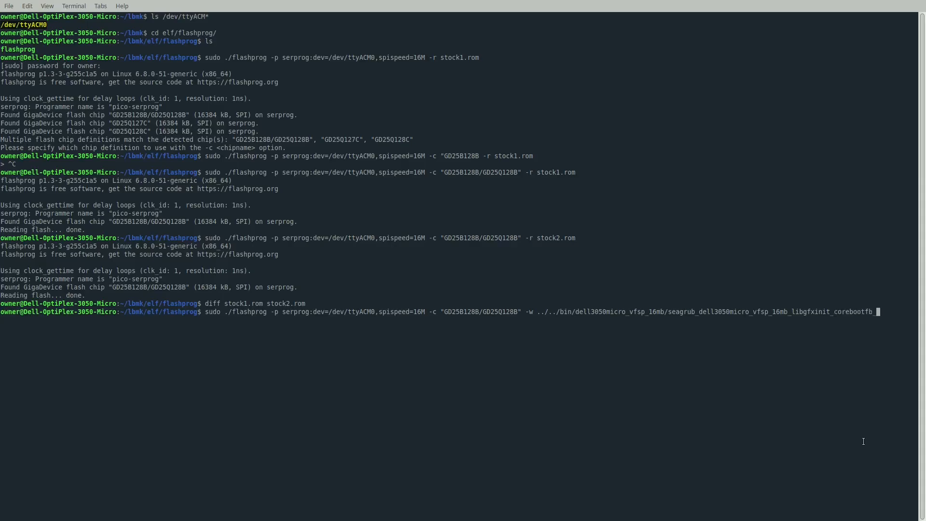
type("usqwerty.rom")
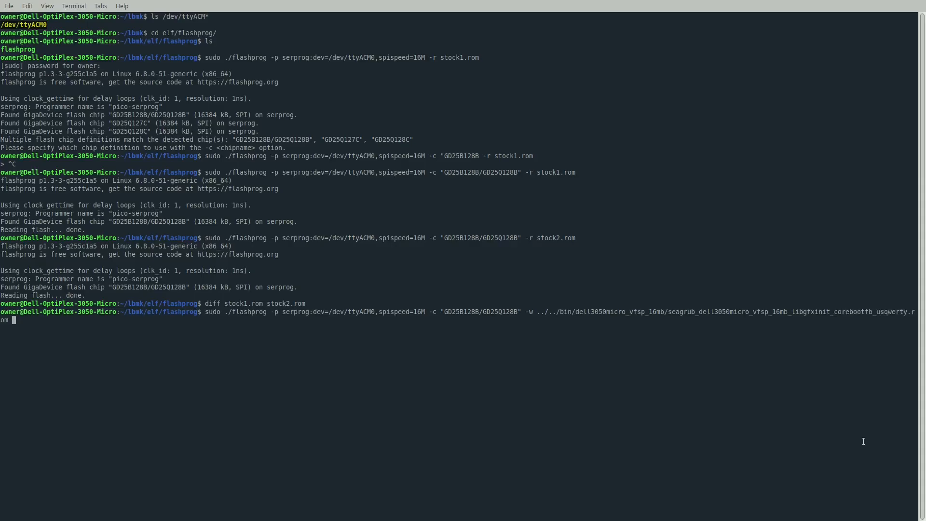